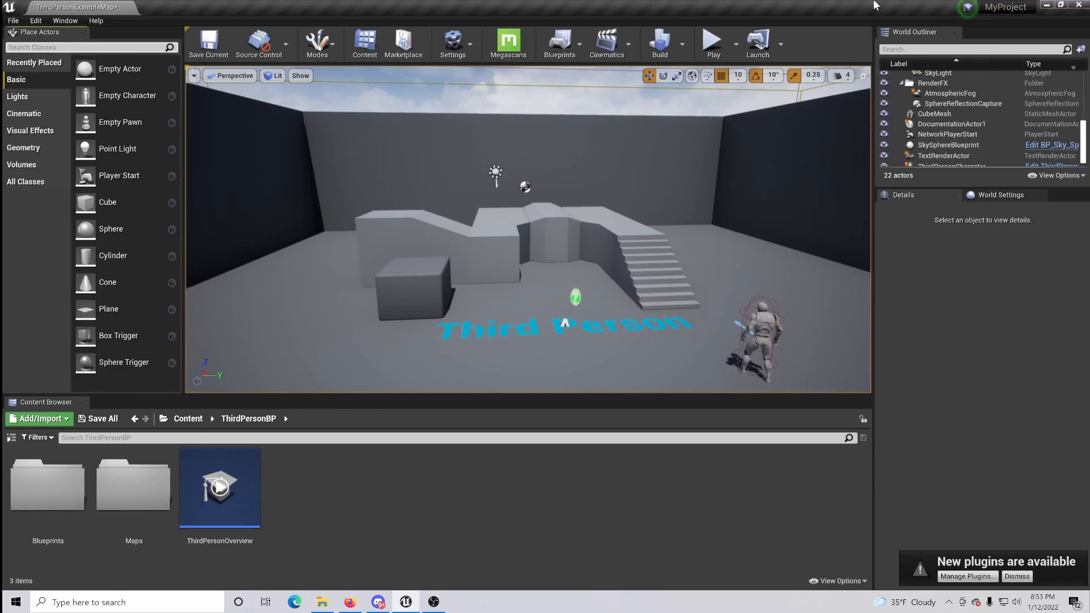
{"action": "mouse_move", "coordinate": [857, 51]}
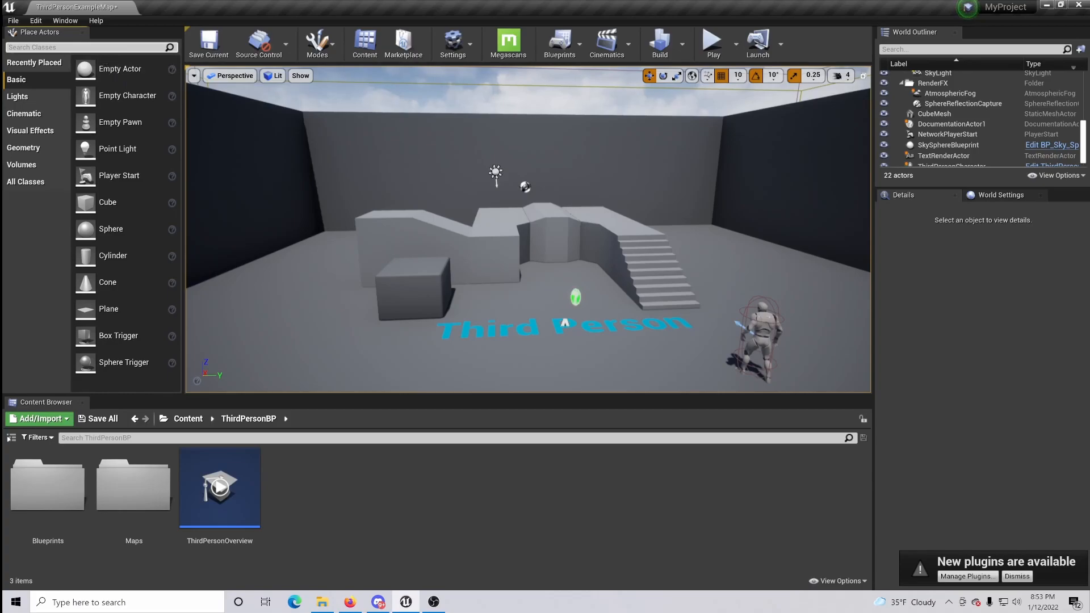
Place two Camera actors from Place Actors and aim CameraActor2 at the stairs and platforms
{"action": "type", "text": "camer"}
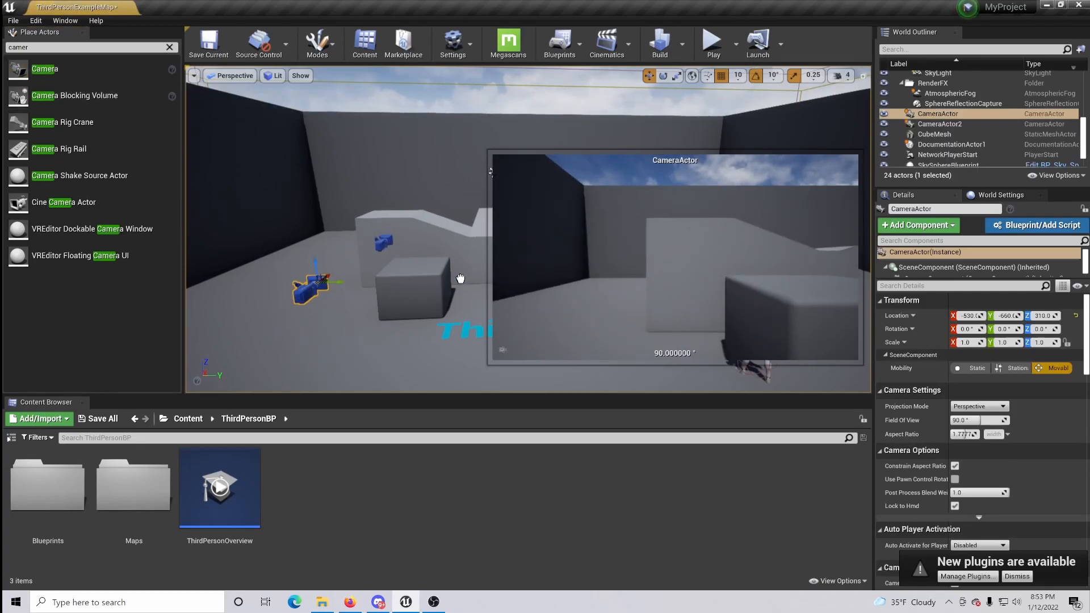
{"action": "left_click", "coordinate": [940, 124]}
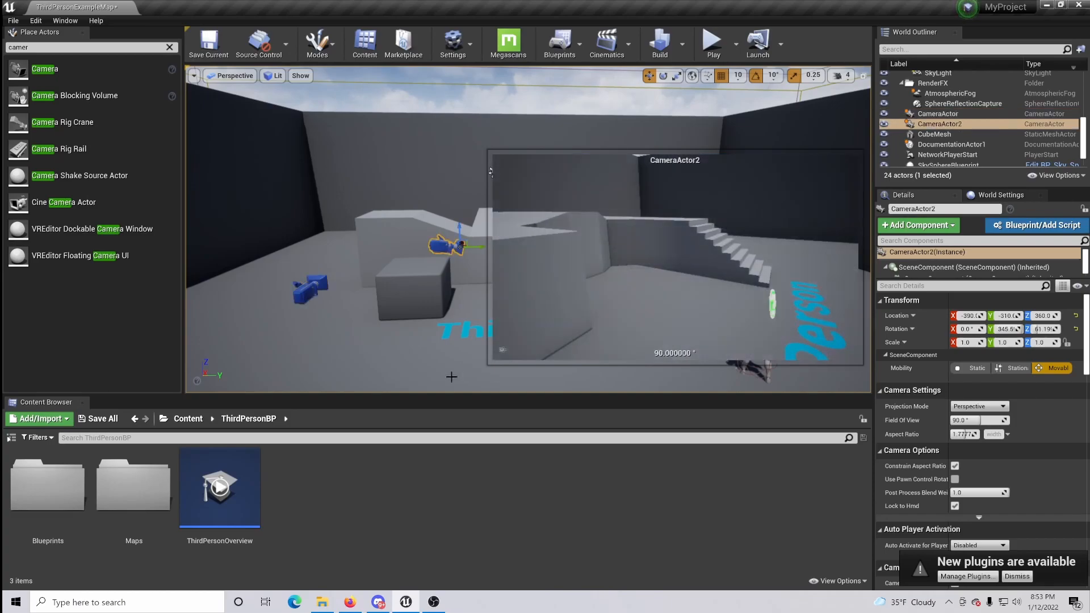
{"action": "mouse_move", "coordinate": [560, 44]}
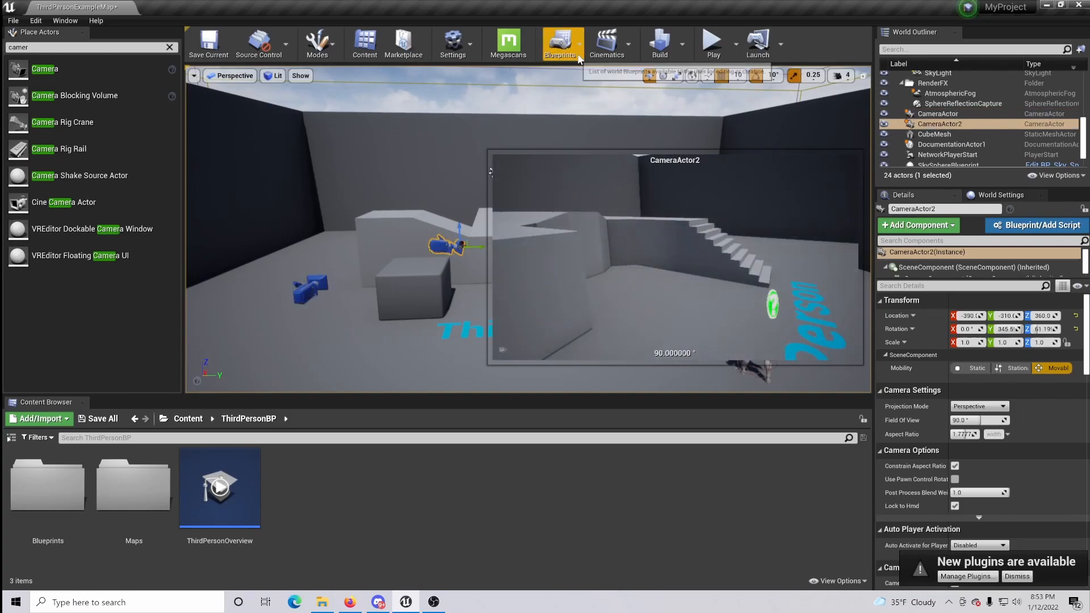
Open the level blueprint and place an Event BeginPlay node in its event graph
{"action": "left_click", "coordinate": [560, 43]}
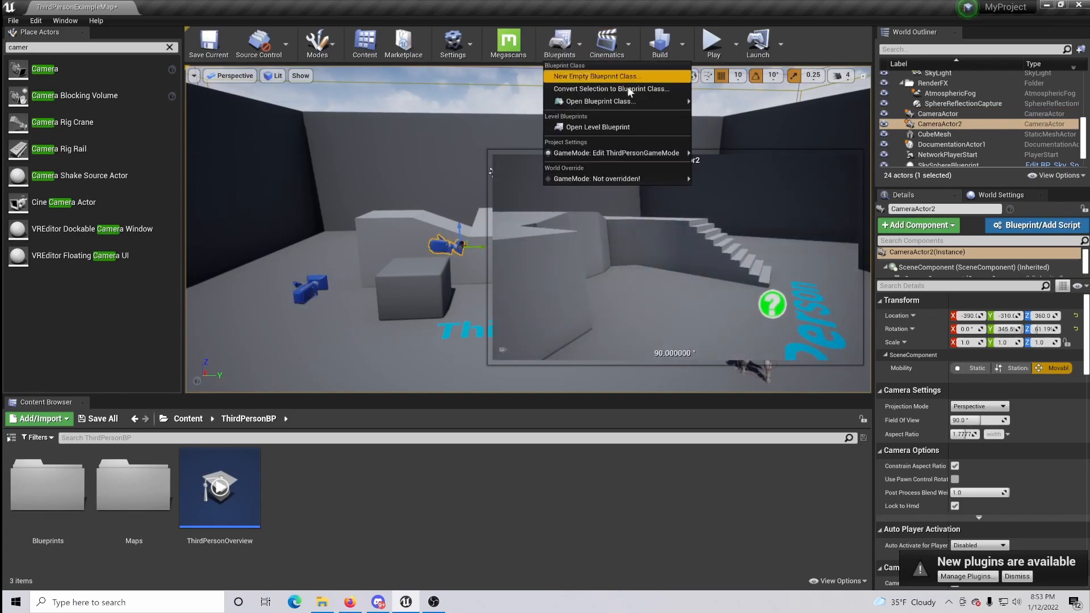
{"action": "left_click", "coordinate": [596, 126]}
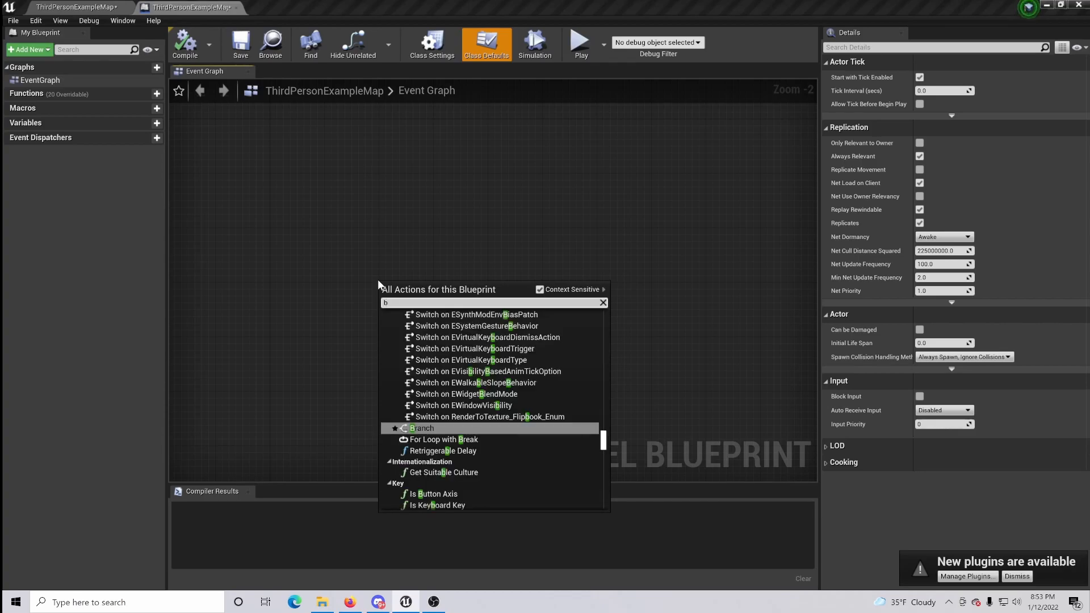
{"action": "type", "text": "begin pl"}
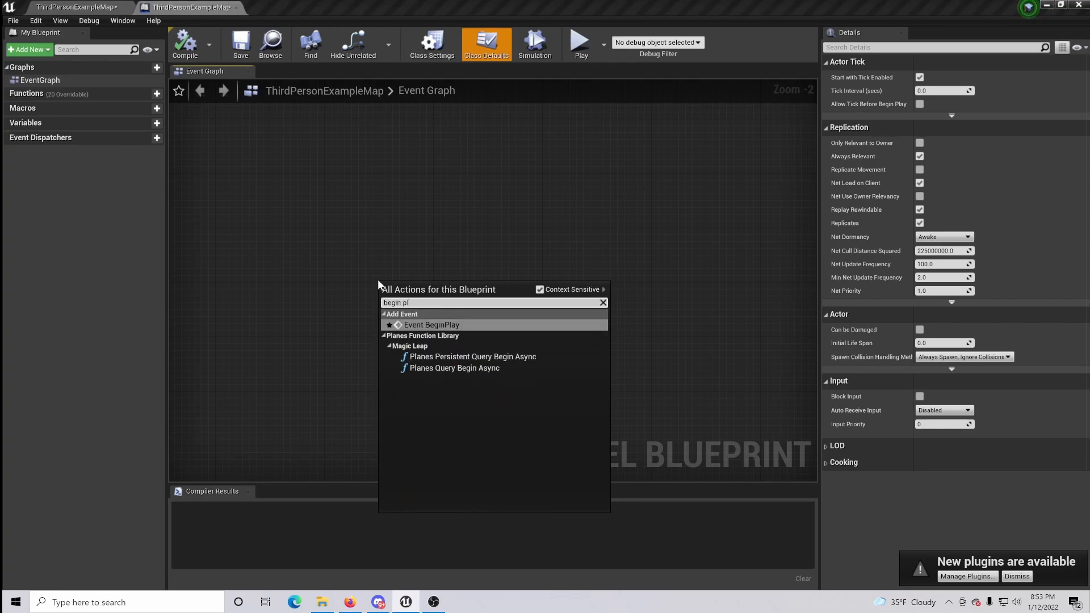
{"action": "left_click", "coordinate": [432, 325]}
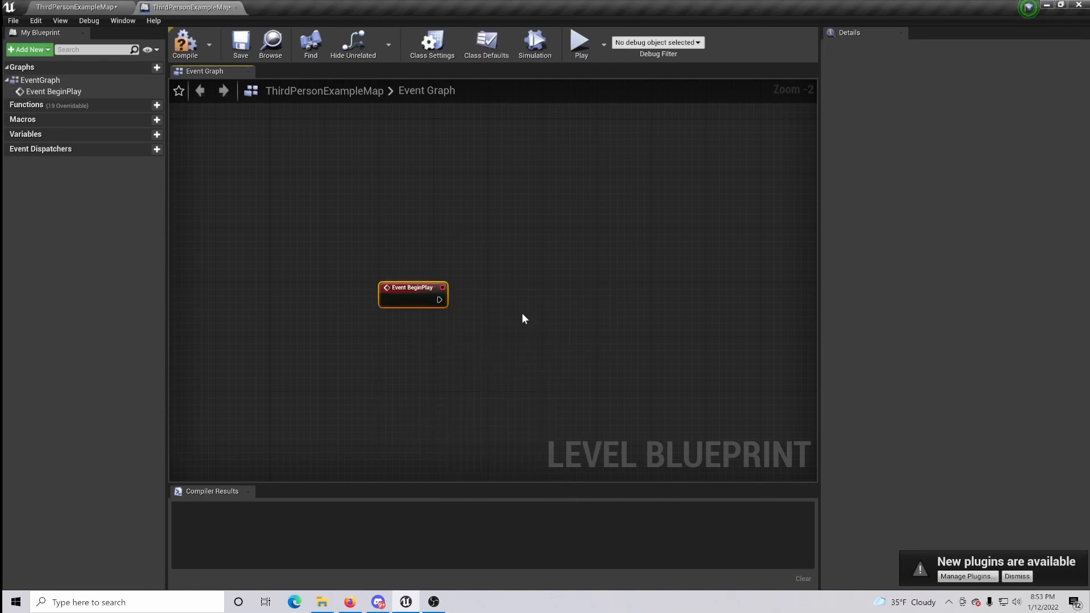
{"action": "scroll", "scroll_direction": "up", "scroll_amount": 3}
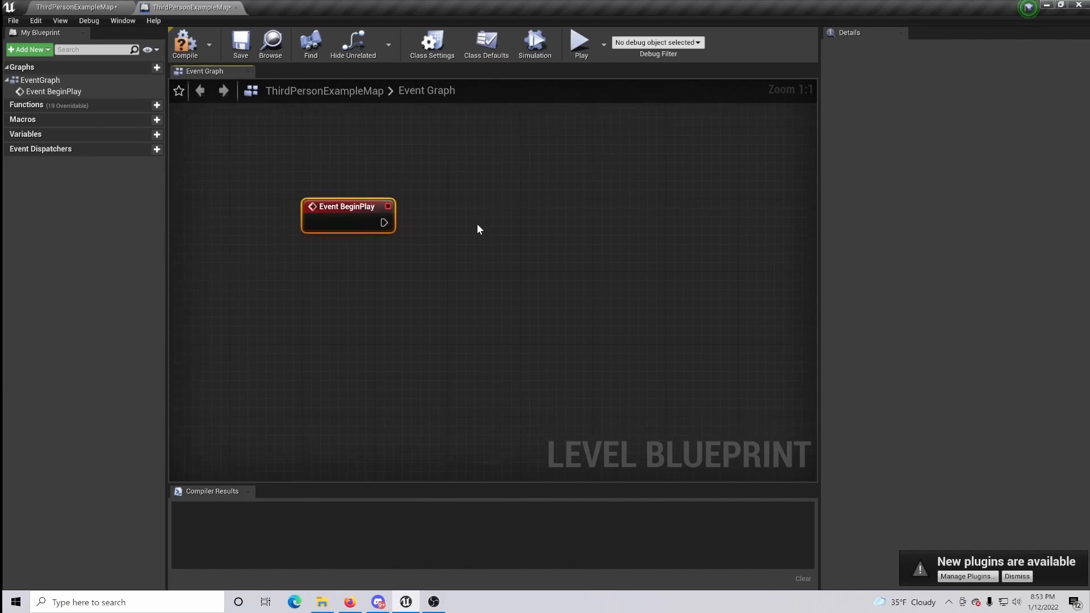
{"action": "mouse_move", "coordinate": [332, 226]}
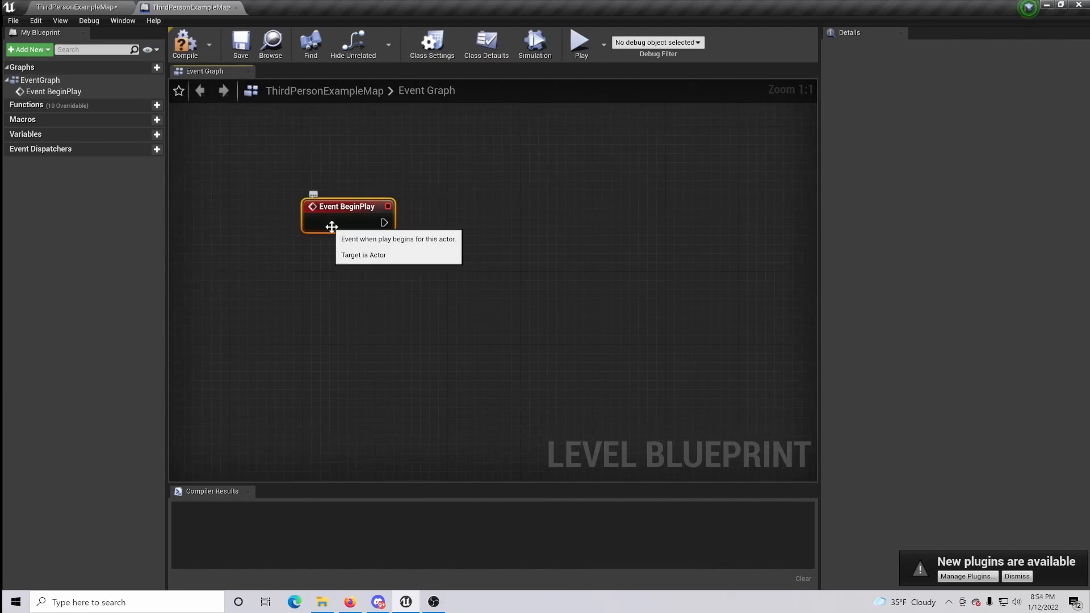
{"action": "mouse_move", "coordinate": [445, 323]}
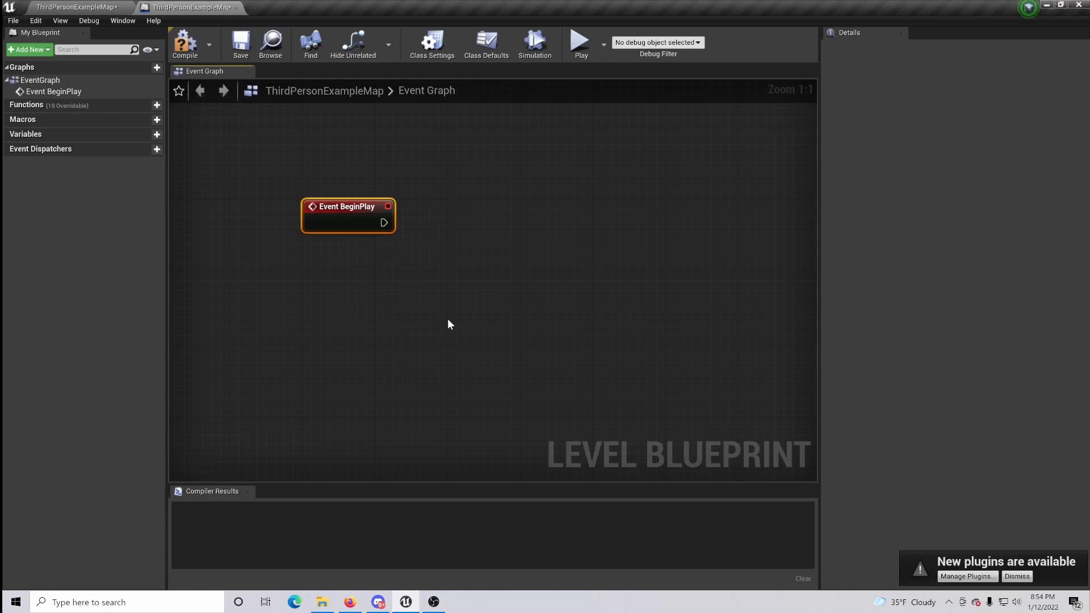
{"action": "mouse_move", "coordinate": [466, 340]}
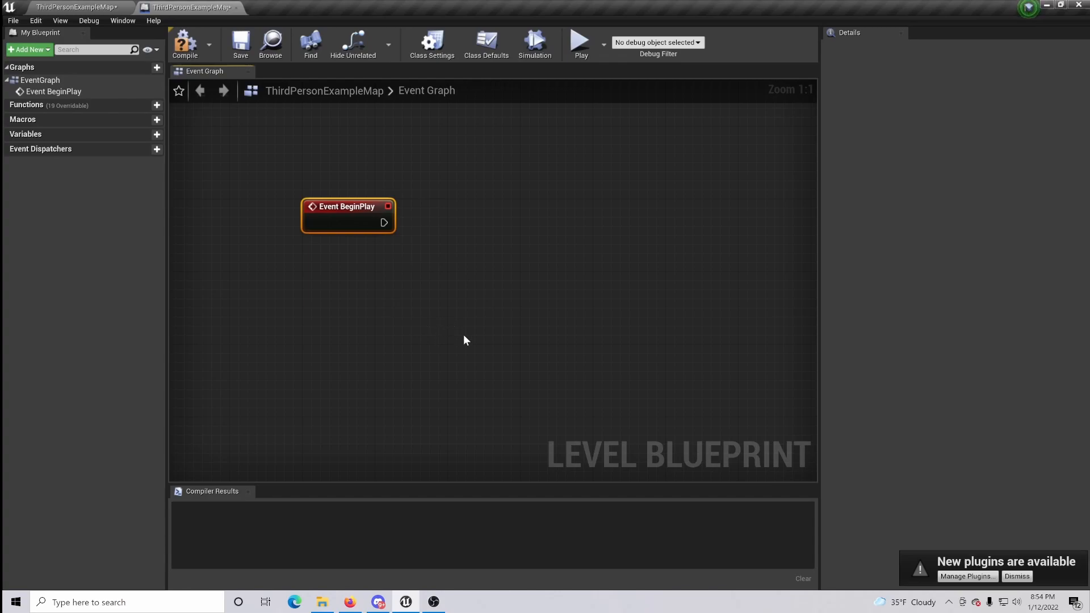
{"action": "mouse_move", "coordinate": [385, 223]}
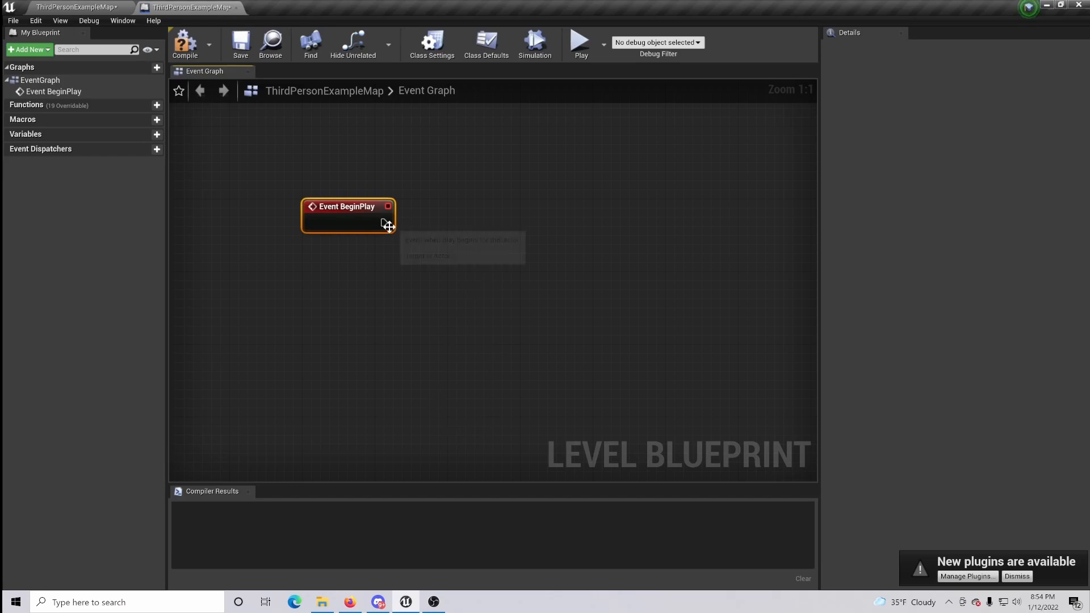
From BeginPlay's exec pin, search 'set view target' with Context Sensitive toggled to find Set View Target with Blend
{"action": "left_click_drag", "start_coordinate": [385, 223], "coordinate": [459, 230]}
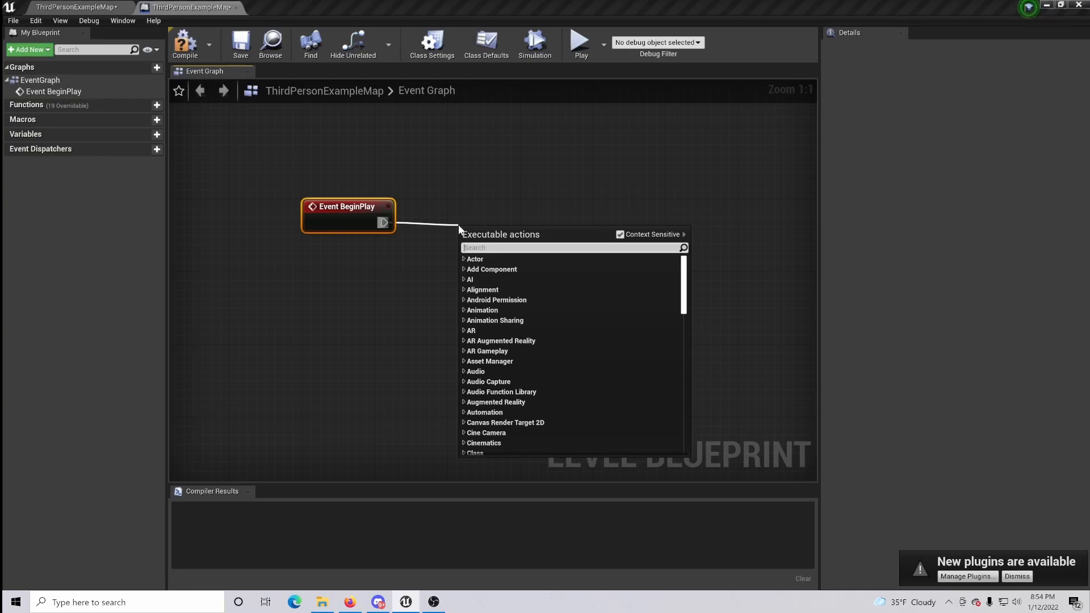
{"action": "type", "text": "set view"}
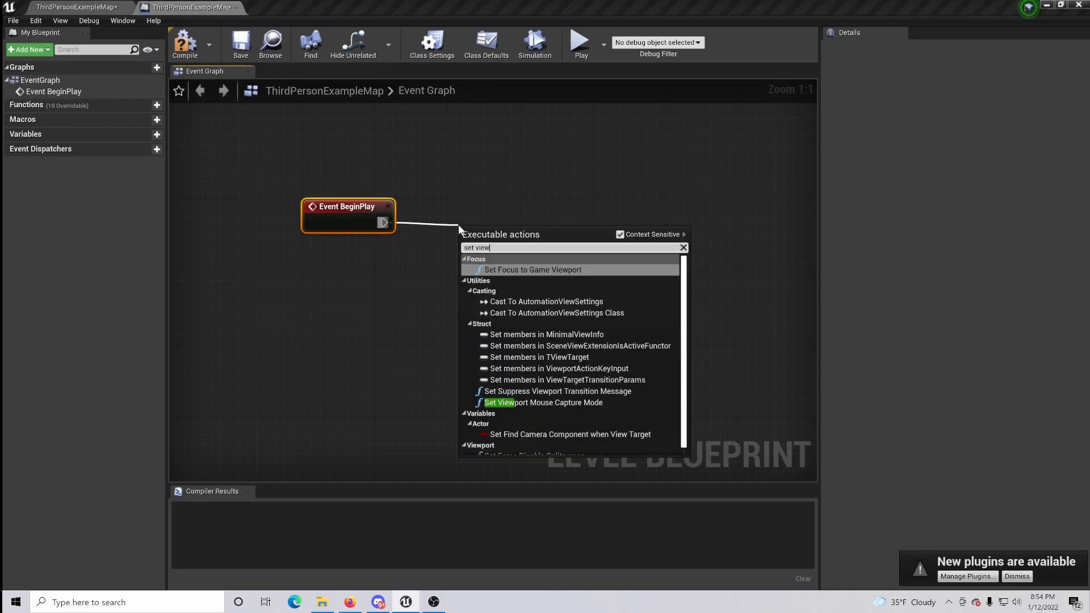
{"action": "type", "text": "targ"}
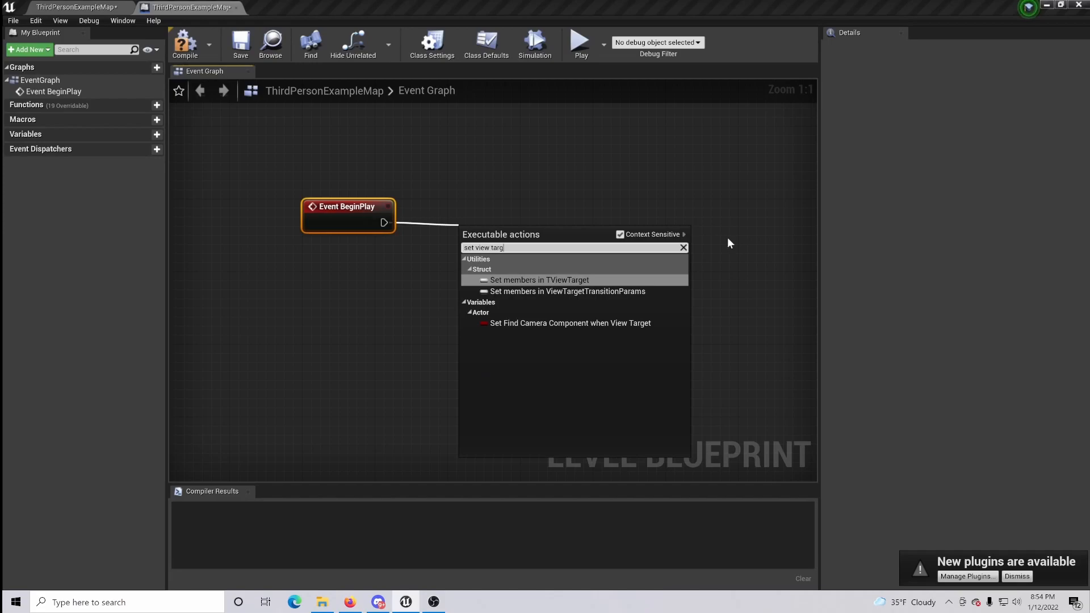
{"action": "mouse_move", "coordinate": [620, 234]}
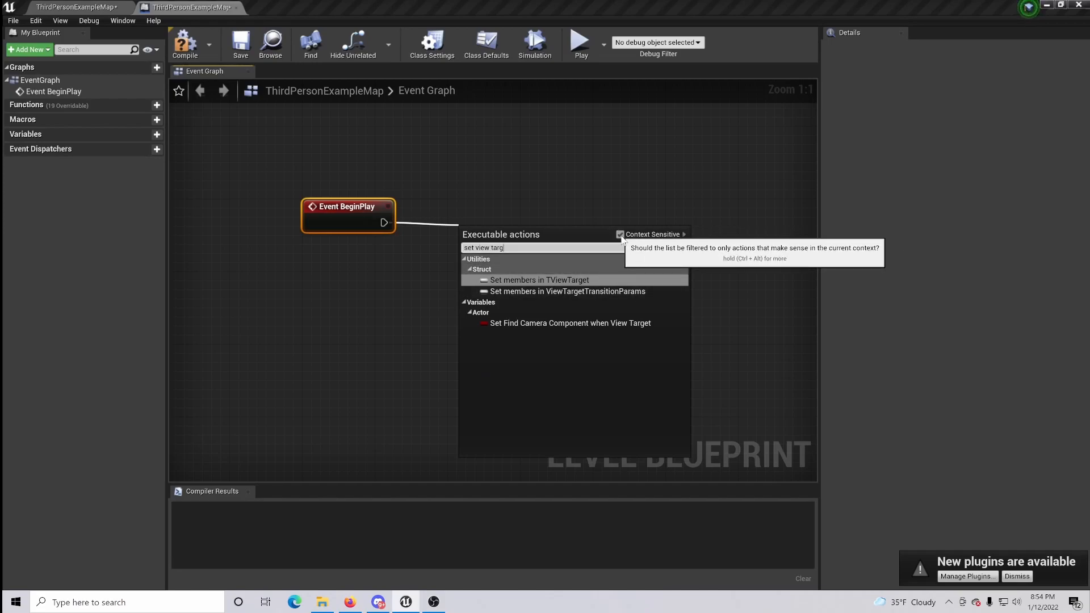
{"action": "left_click", "coordinate": [620, 234]}
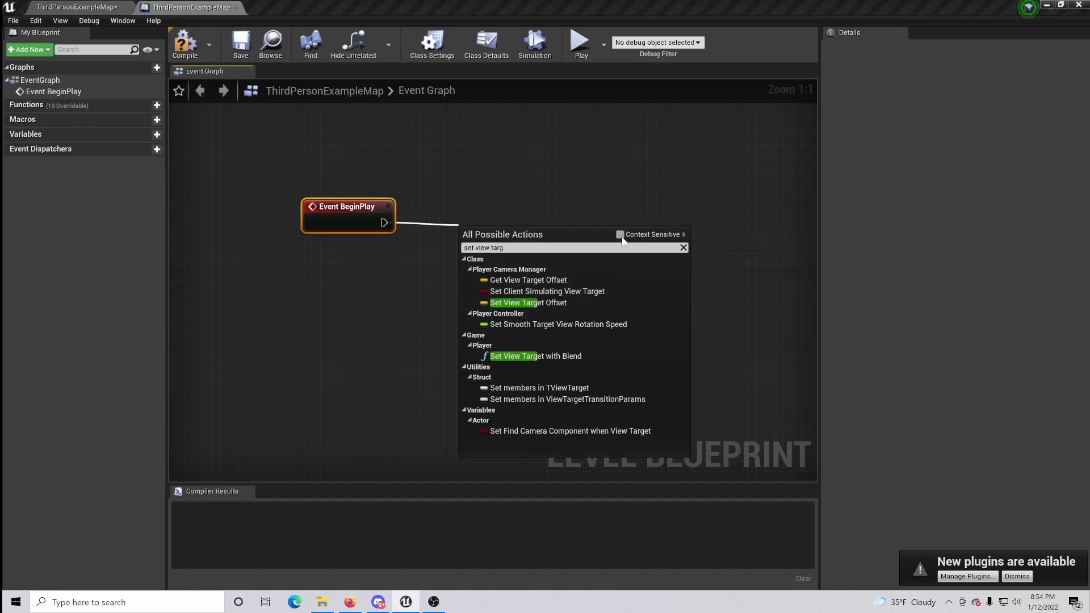
{"action": "mouse_move", "coordinate": [534, 355]}
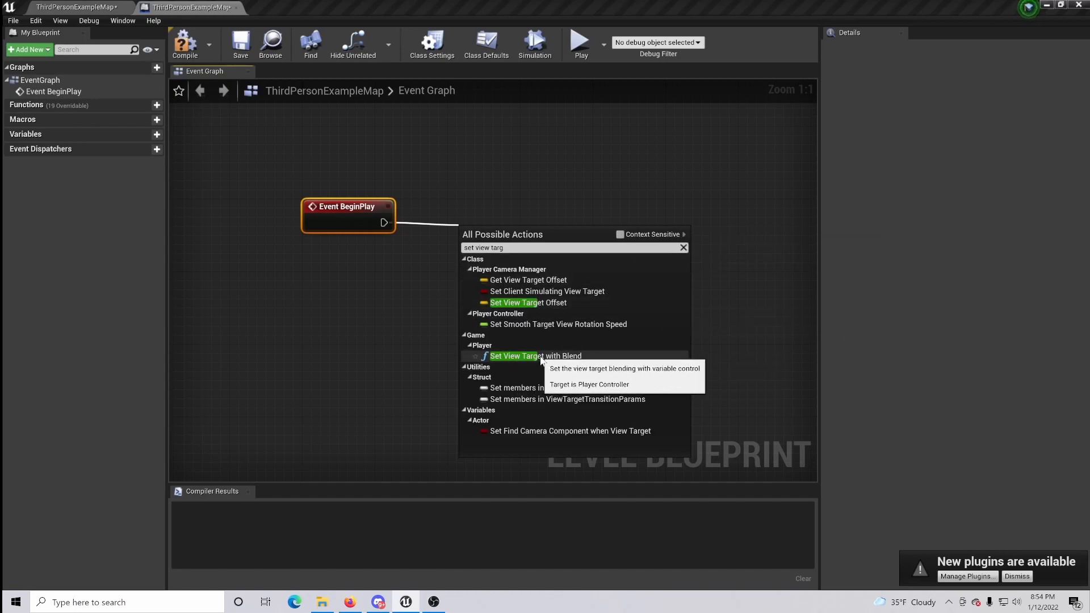
{"action": "mouse_move", "coordinate": [600, 357]}
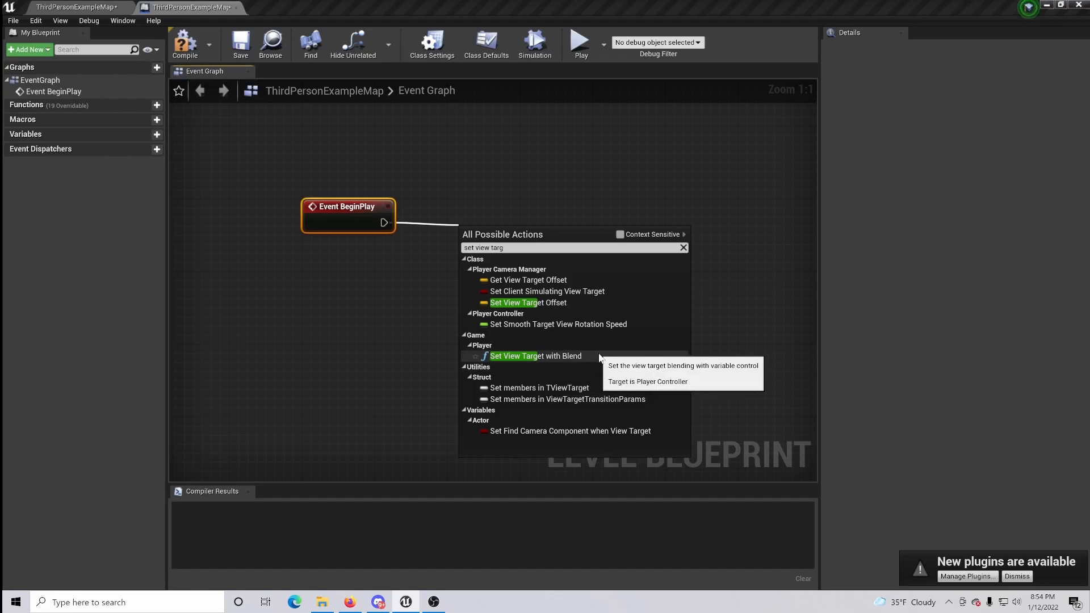
{"action": "left_click", "coordinate": [620, 234]}
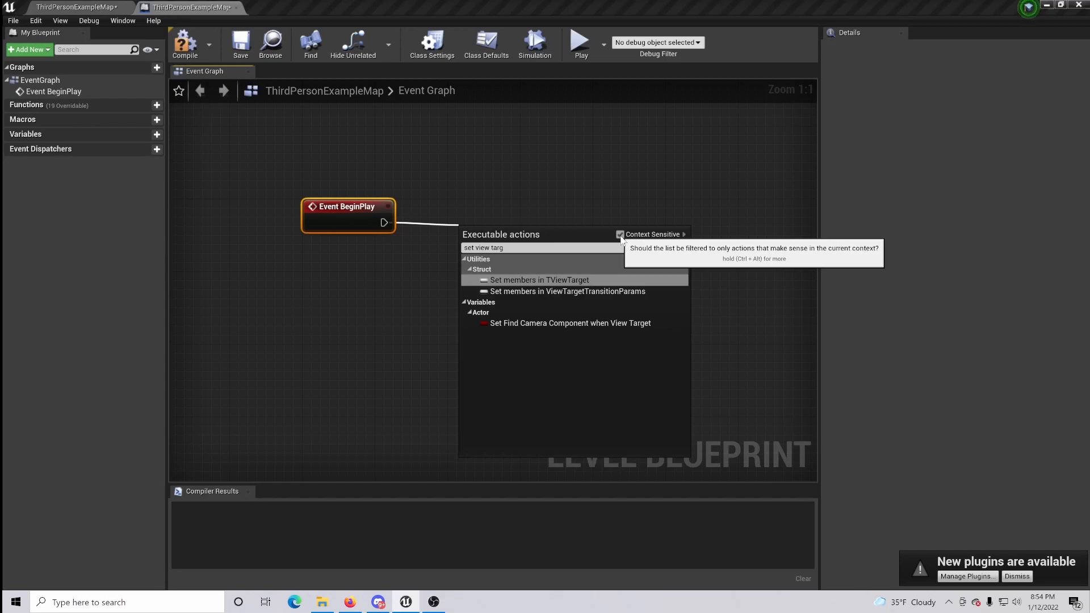
{"action": "left_click", "coordinate": [620, 234]}
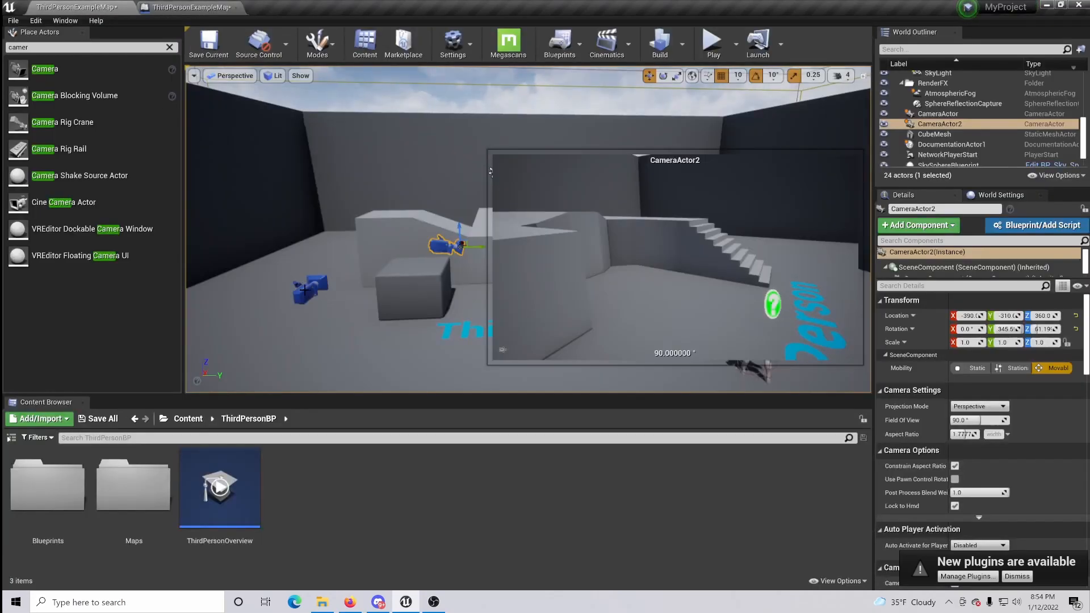
Add a CameraActor reference to the graph as the blend node's New View Target
{"action": "left_click", "coordinate": [938, 114]}
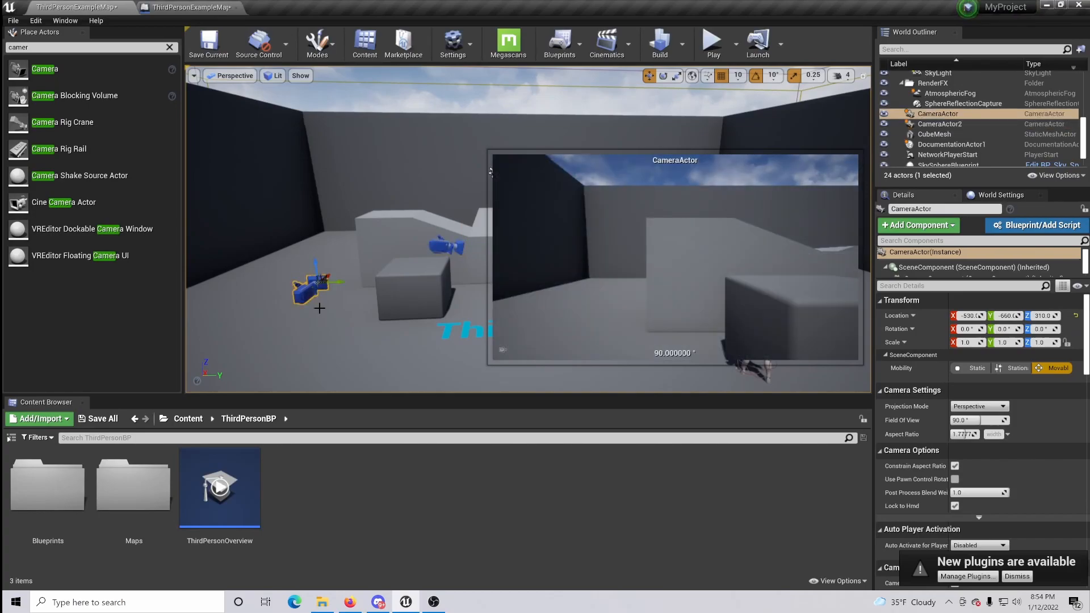
{"action": "mouse_move", "coordinate": [341, 404]}
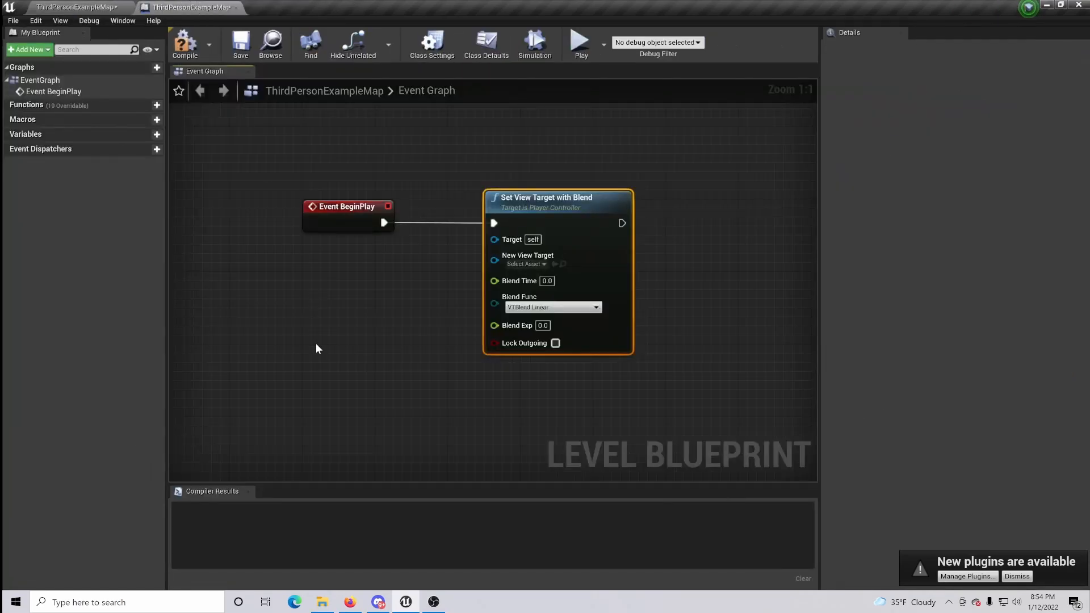
{"action": "right_click", "coordinate": [316, 349]}
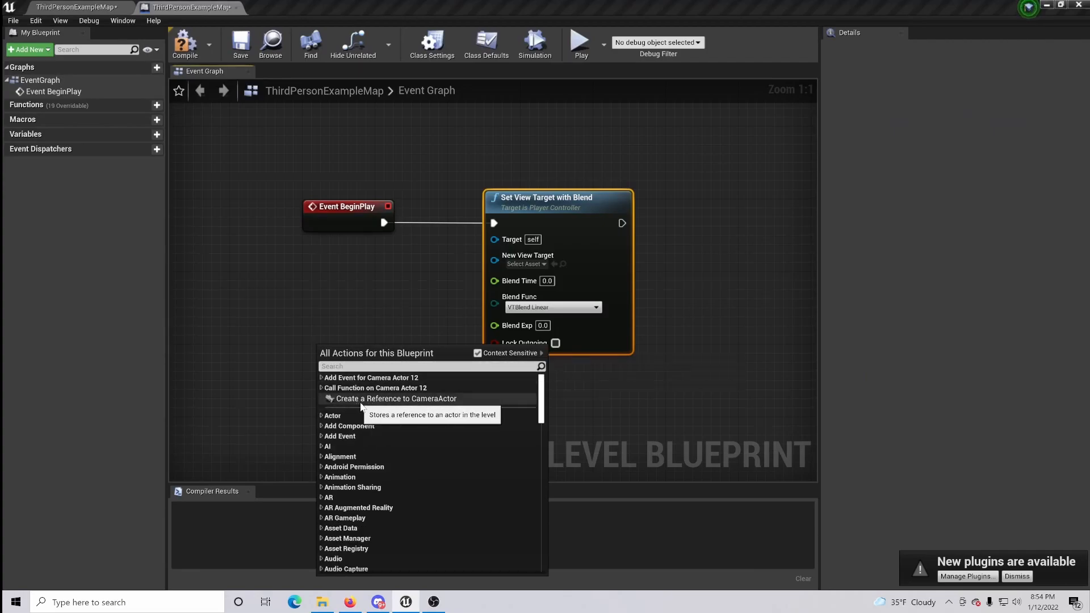
{"action": "left_click", "coordinate": [396, 398]}
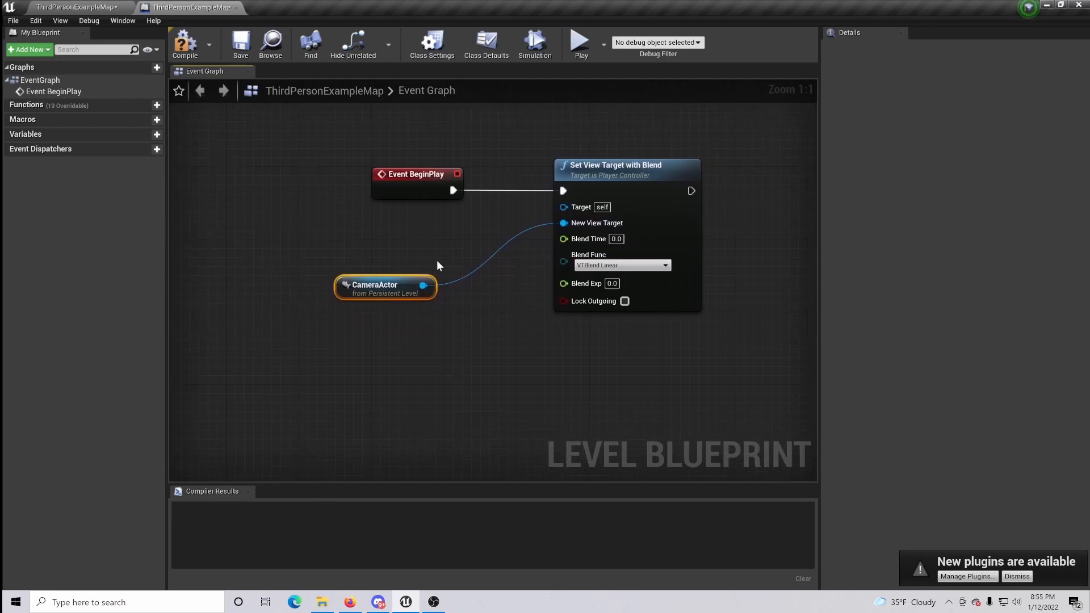
{"action": "left_click_drag", "start_coordinate": [386, 287], "coordinate": [429, 325]}
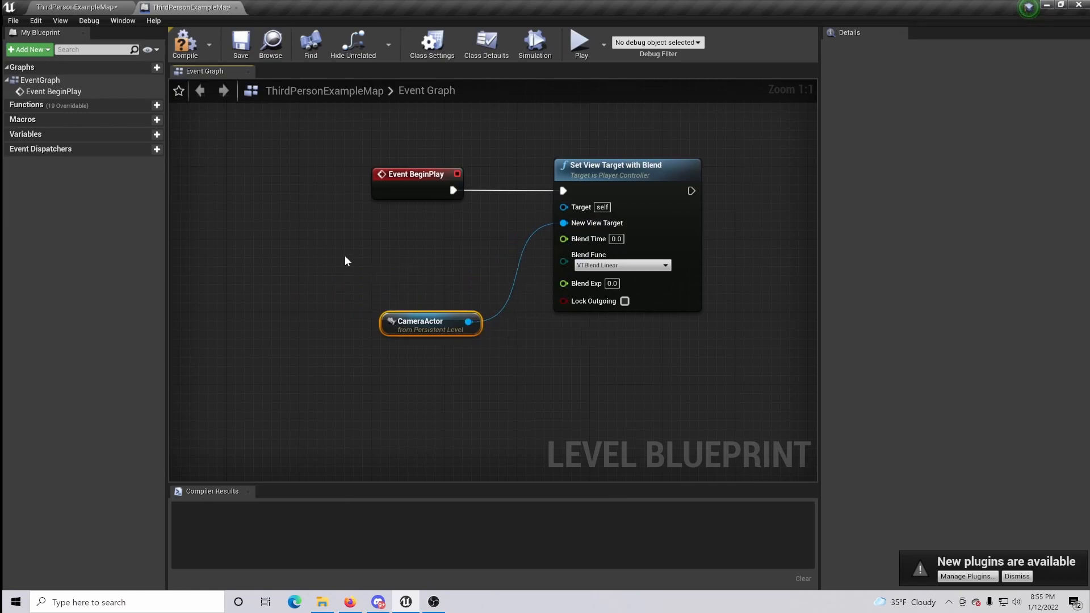
Add a Get Player Controller node for the blend node's target
{"action": "type", "text": "get player con"}
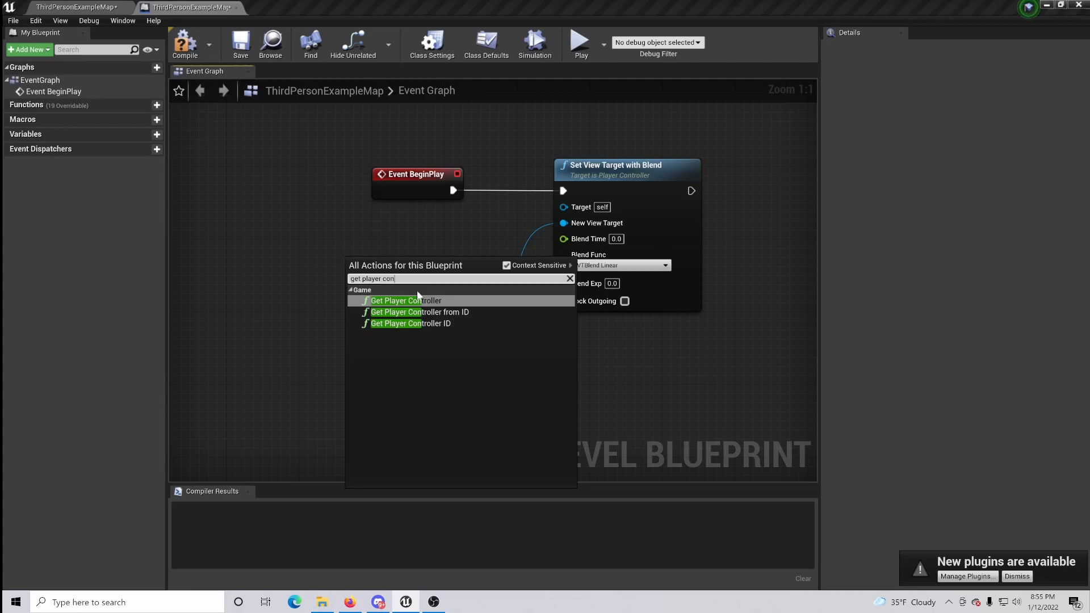
{"action": "left_click", "coordinate": [407, 300]}
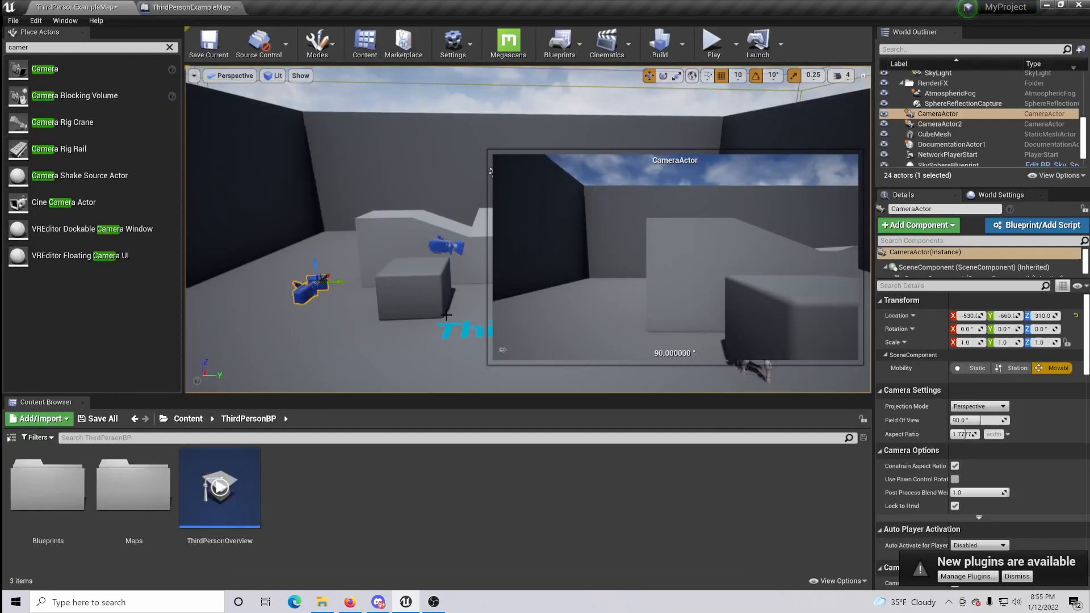
Select CameraActor2 in the level and add a reference to it in the blueprint graph
{"action": "left_click", "coordinate": [940, 124]}
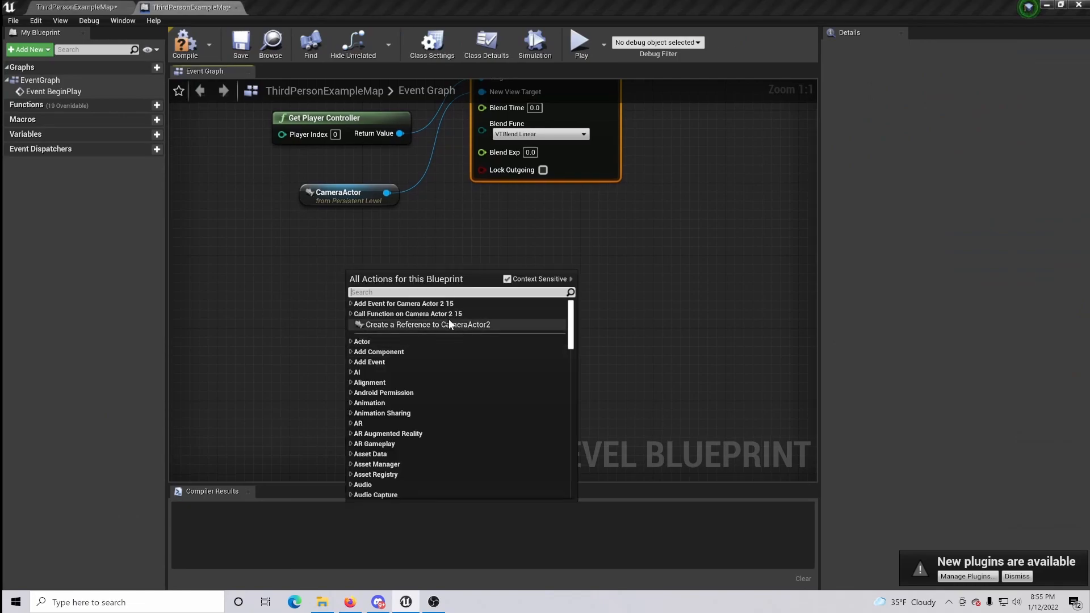
{"action": "left_click", "coordinate": [430, 325]}
{"action": "type", "text": "keyboar"}
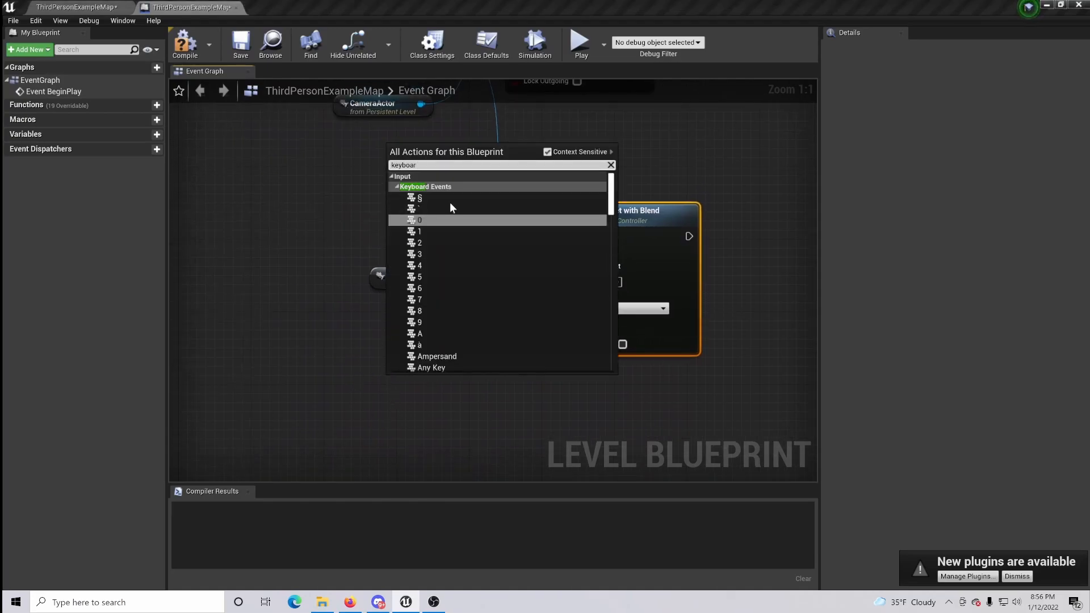
Add a C keyboard event and wire its Pressed output to the blend node switching to CameraActor2
{"action": "scroll", "scroll_direction": "down", "scroll_amount": 3}
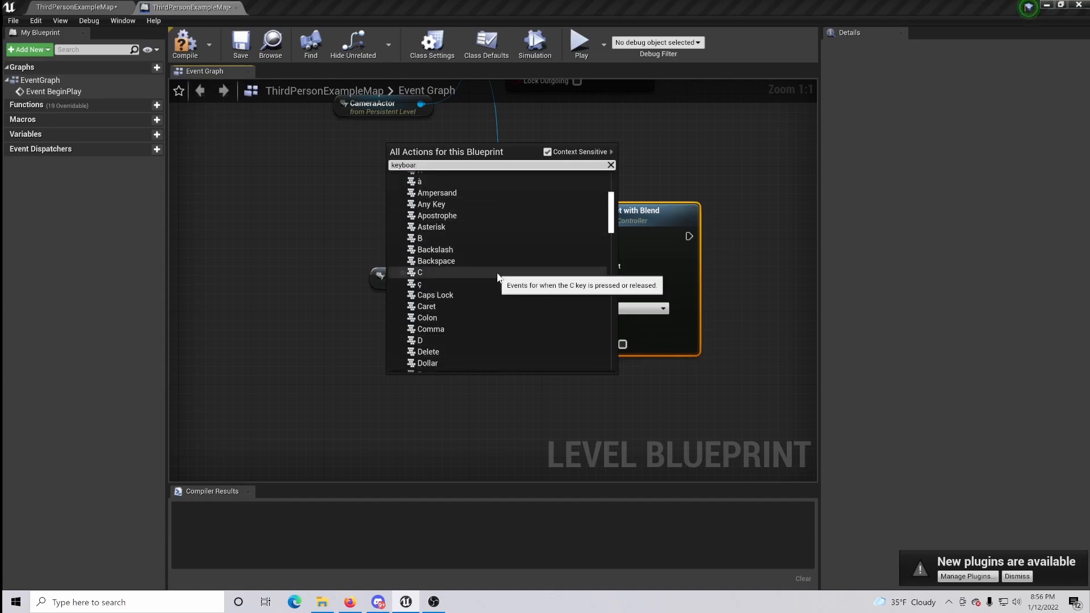
{"action": "left_click", "coordinate": [419, 271]}
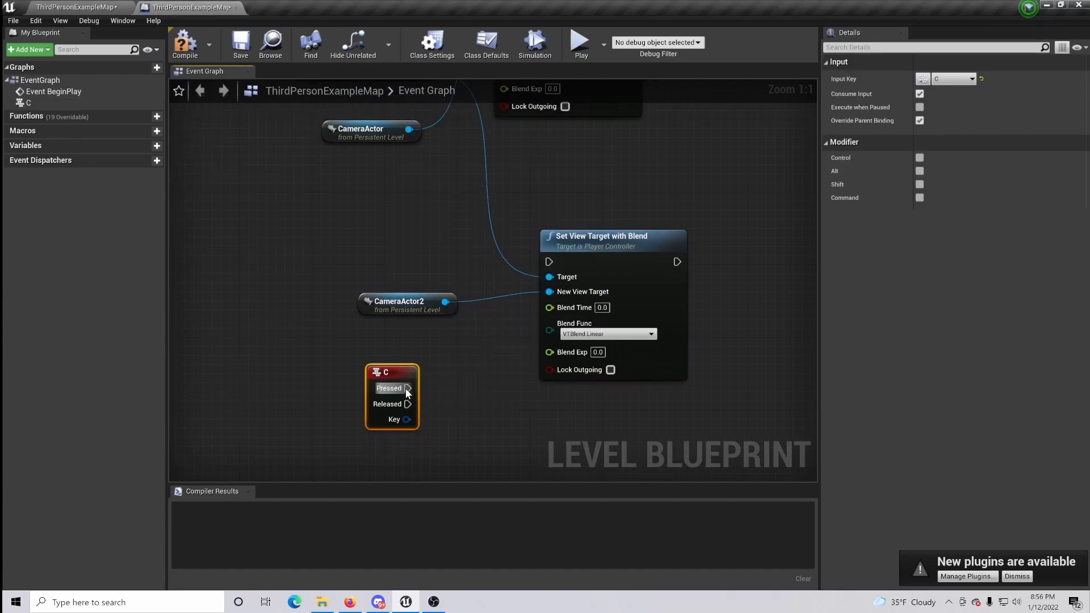
{"action": "left_click_drag", "start_coordinate": [409, 389], "coordinate": [549, 261]}
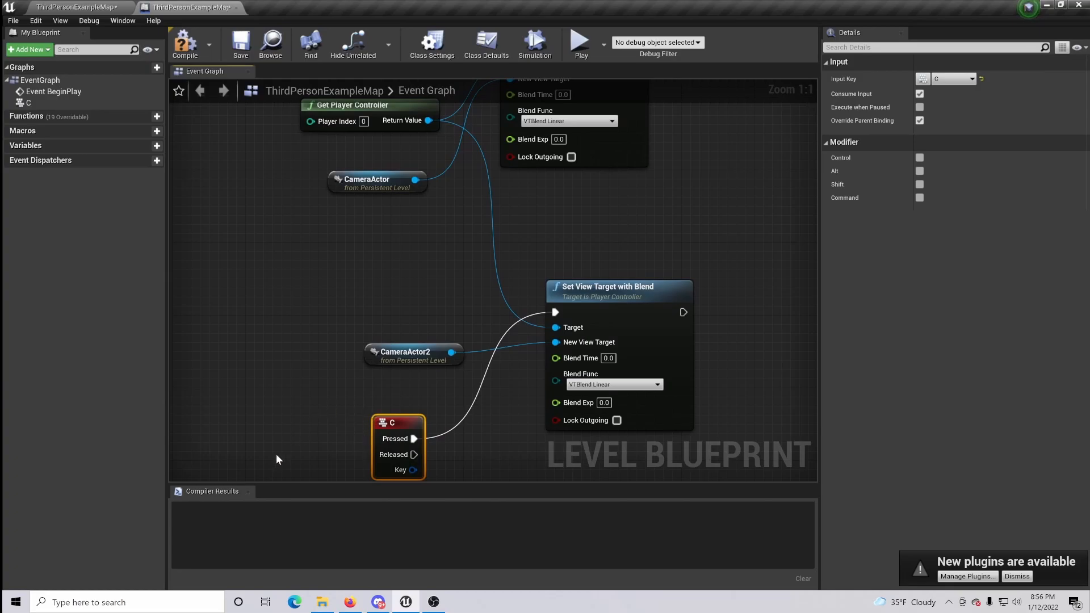
{"action": "mouse_move", "coordinate": [514, 432]}
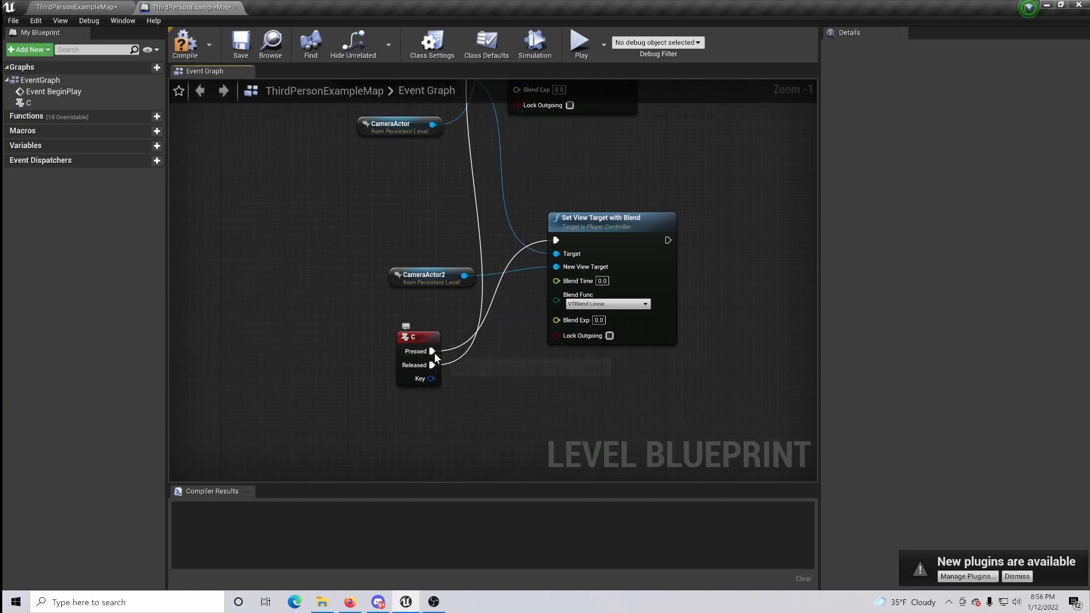
{"action": "mouse_move", "coordinate": [432, 351]}
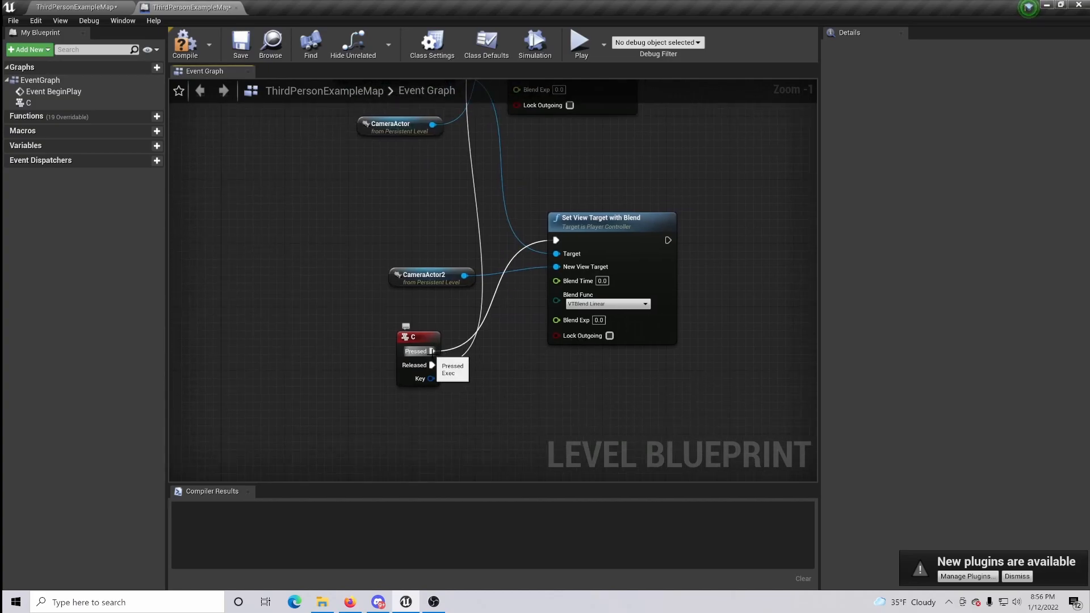
{"action": "mouse_move", "coordinate": [612, 239]}
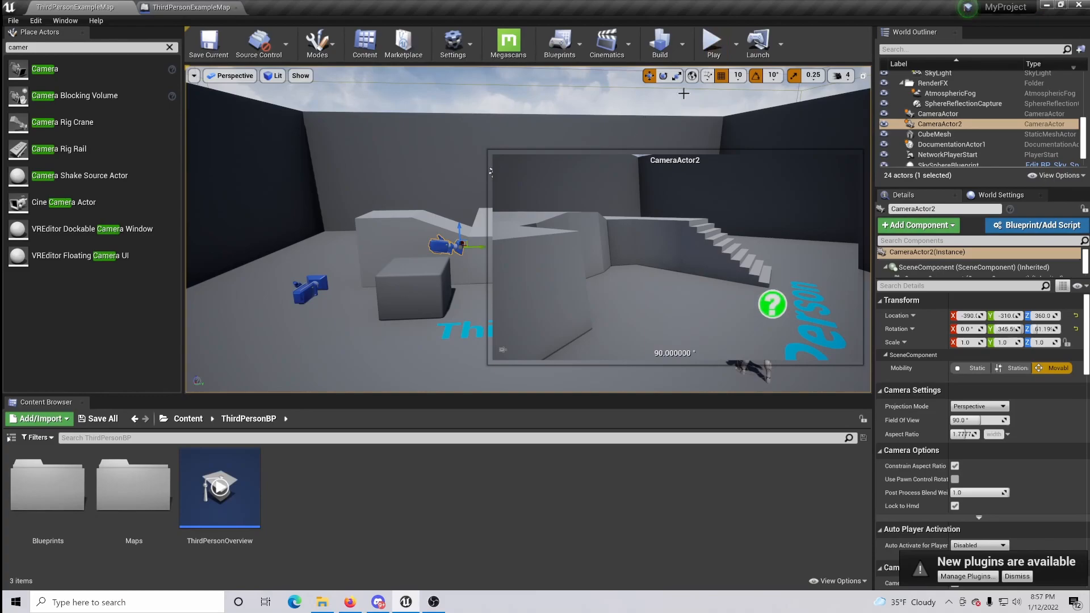
{"action": "left_click", "coordinate": [712, 41]}
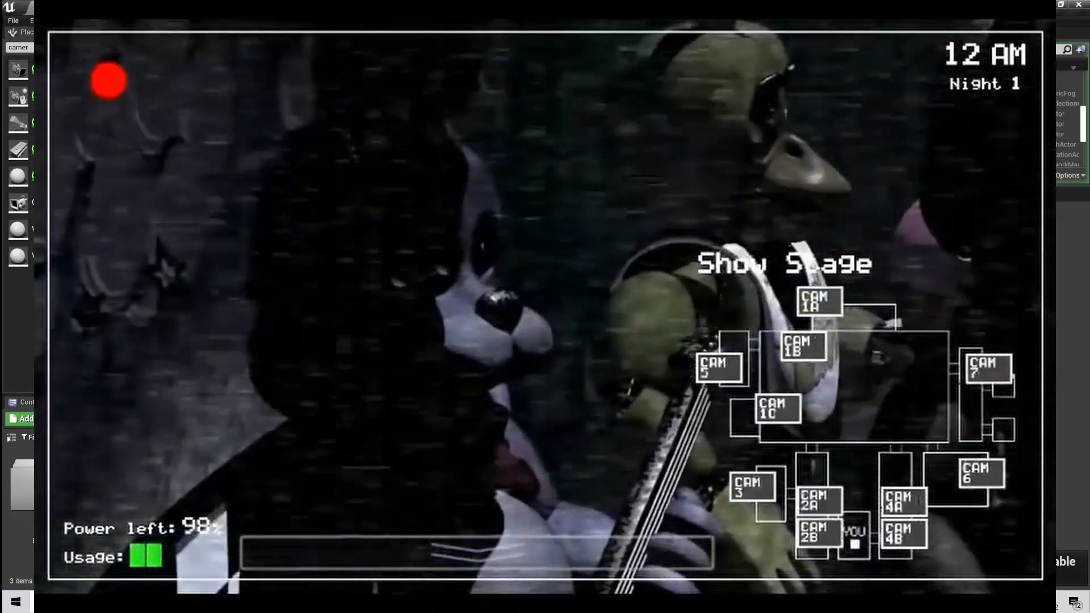
{"action": "left_click", "coordinate": [717, 366]}
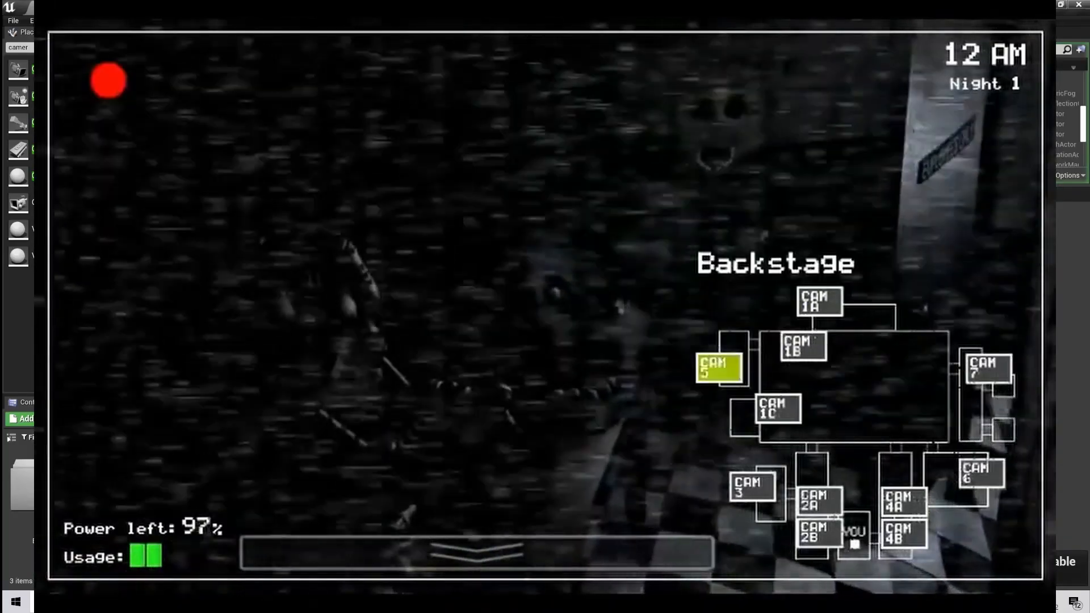